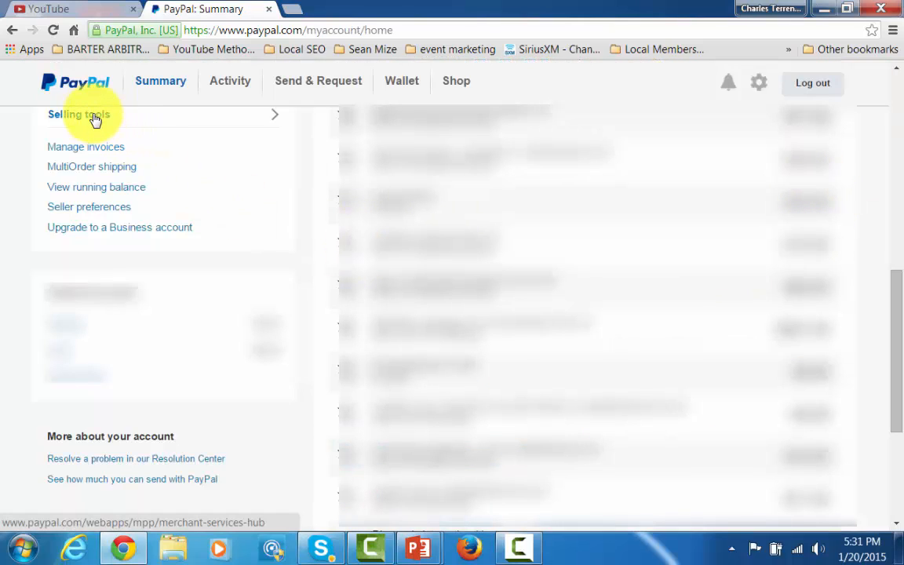
- Go through Selling tools to the new Buy Now payment button form
click(78, 114)
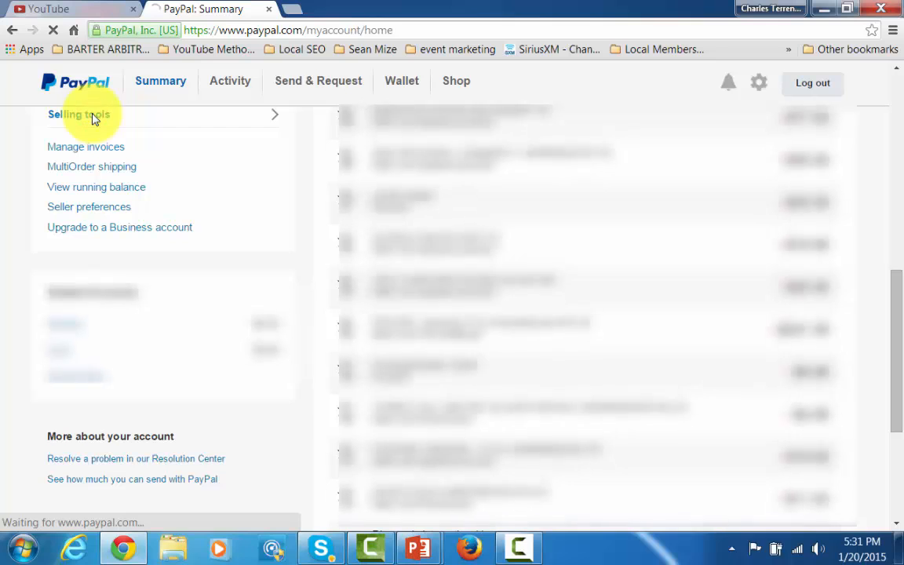
click(78, 114)
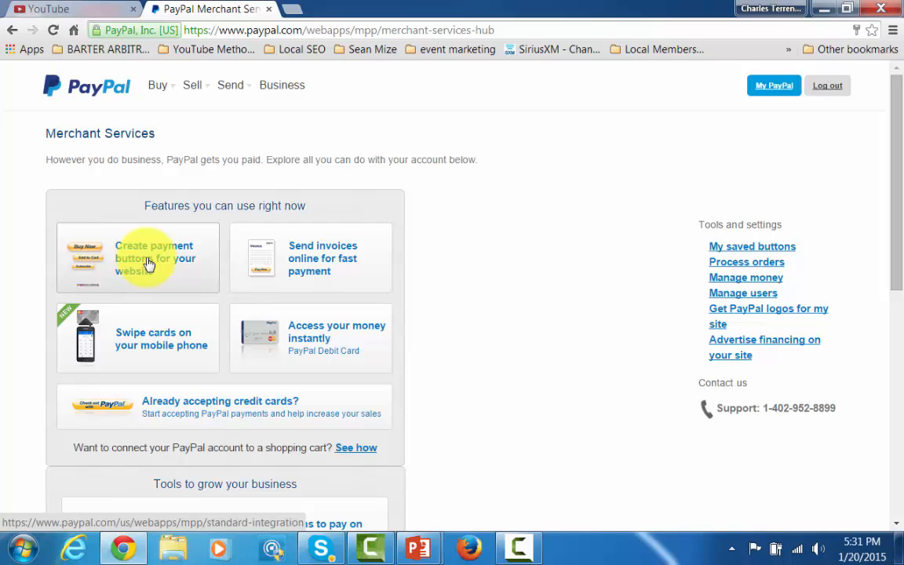
click(149, 258)
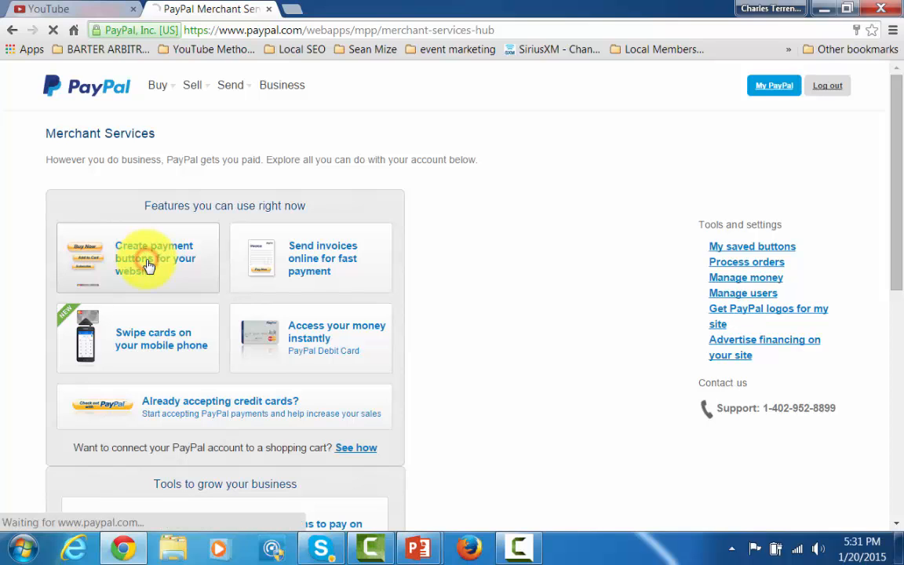
click(154, 258)
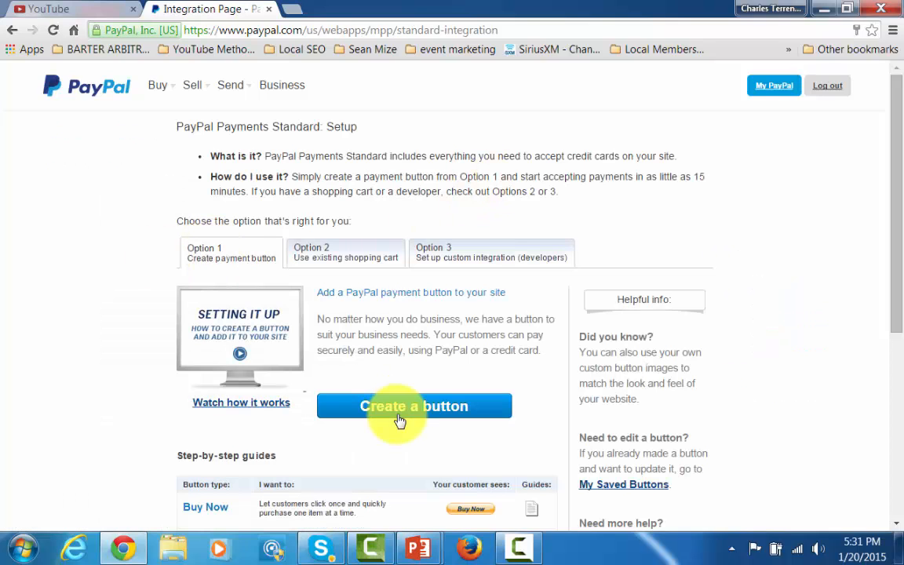
click(409, 410)
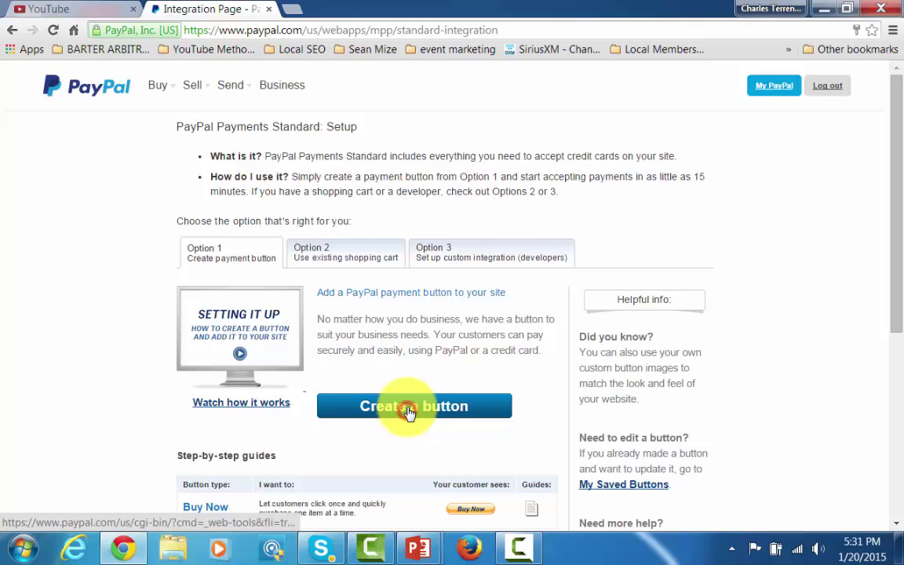
click(414, 406)
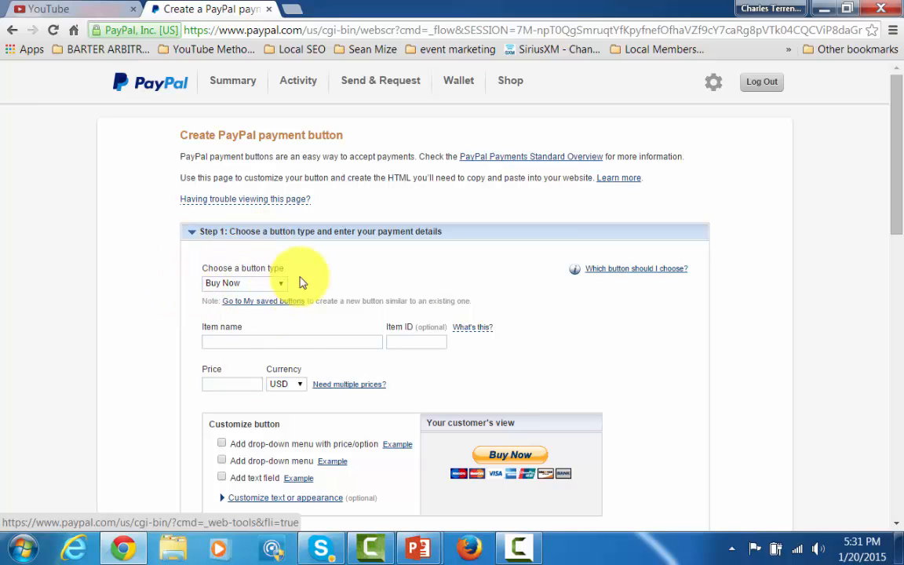
- Enter item 'Videos for Paypal Buttons', ID 0001, and price 17 USD
click(291, 341)
text(Videos for Paypal Buttons)
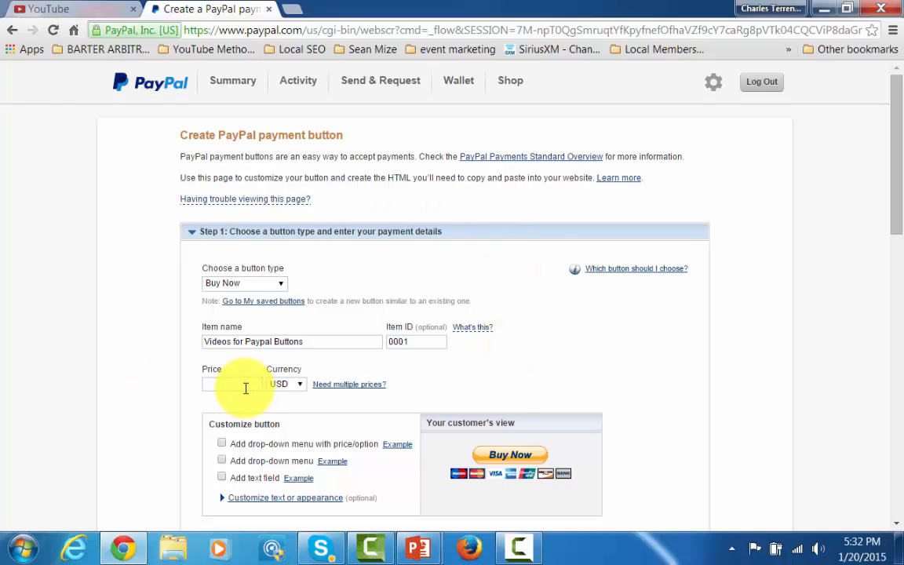
text(17)
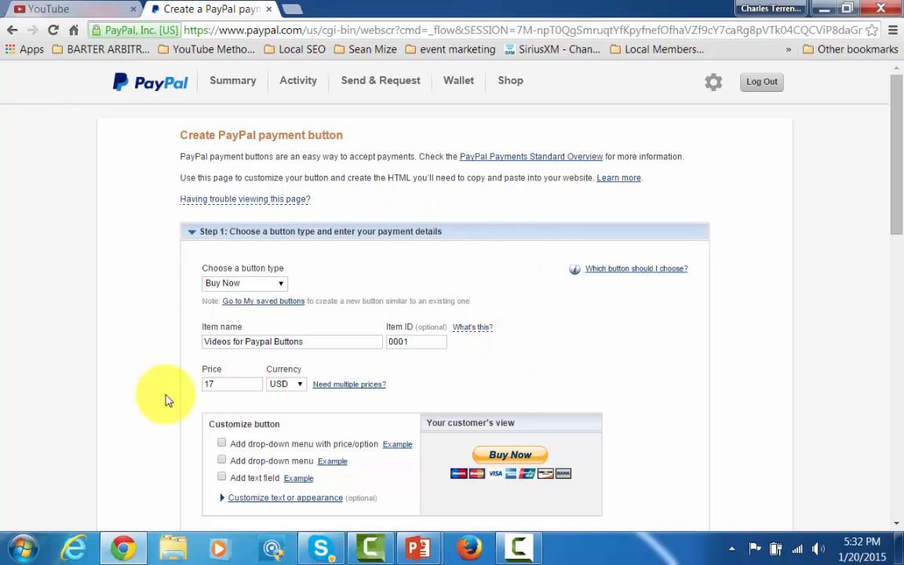
mouse_move(654, 468)
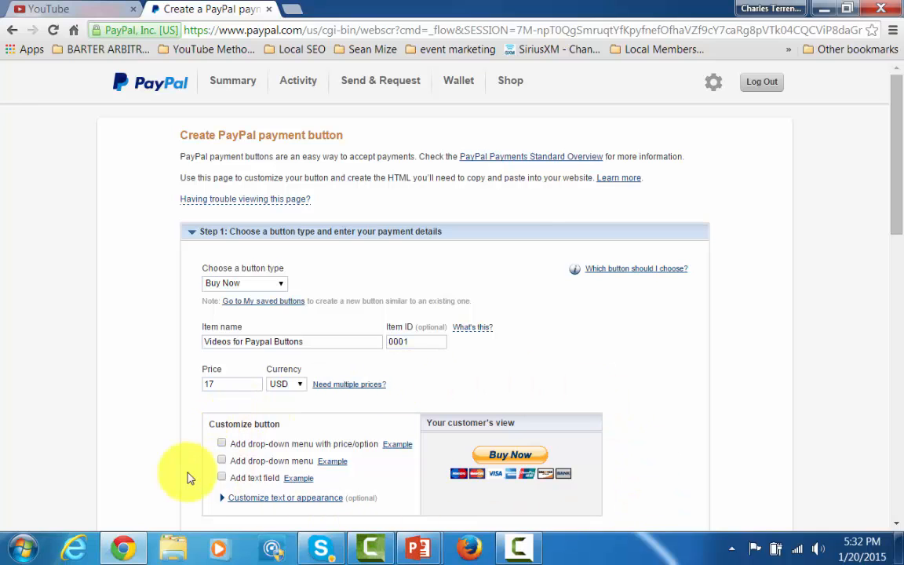
scroll(down, 3)
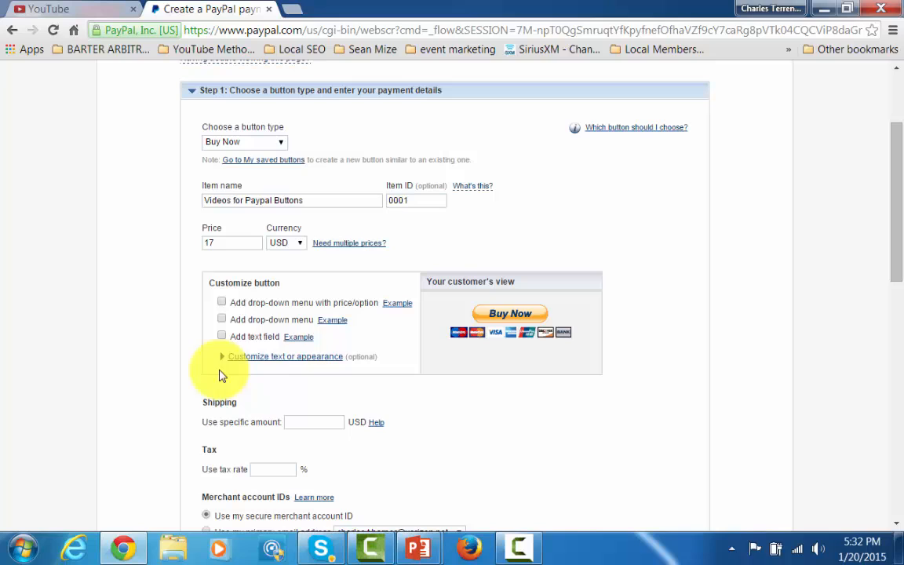
mouse_move(145, 468)
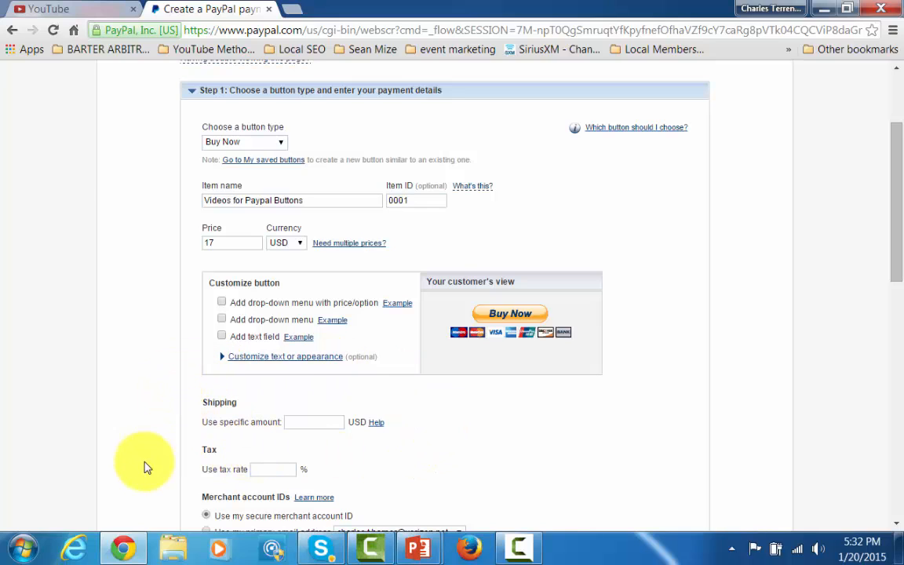
mouse_move(323, 451)
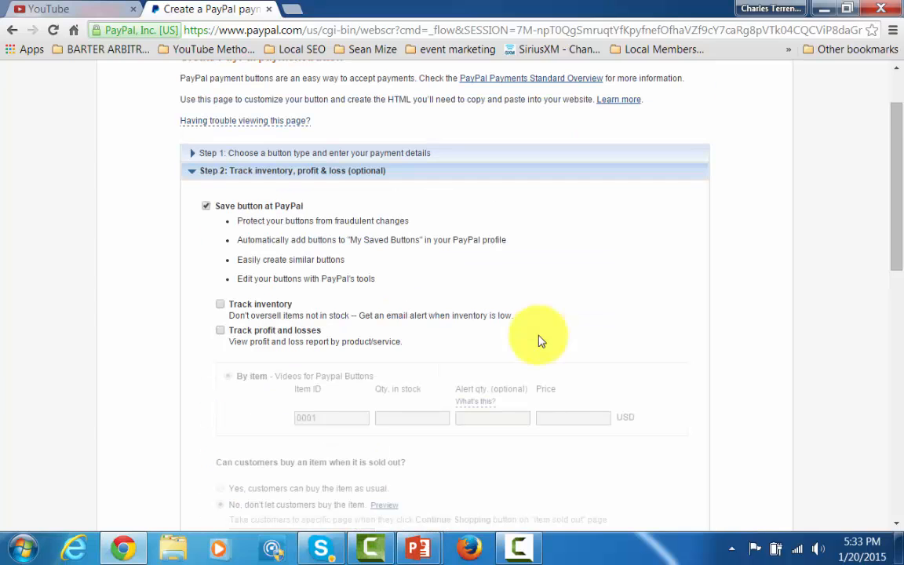
mouse_move(354, 205)
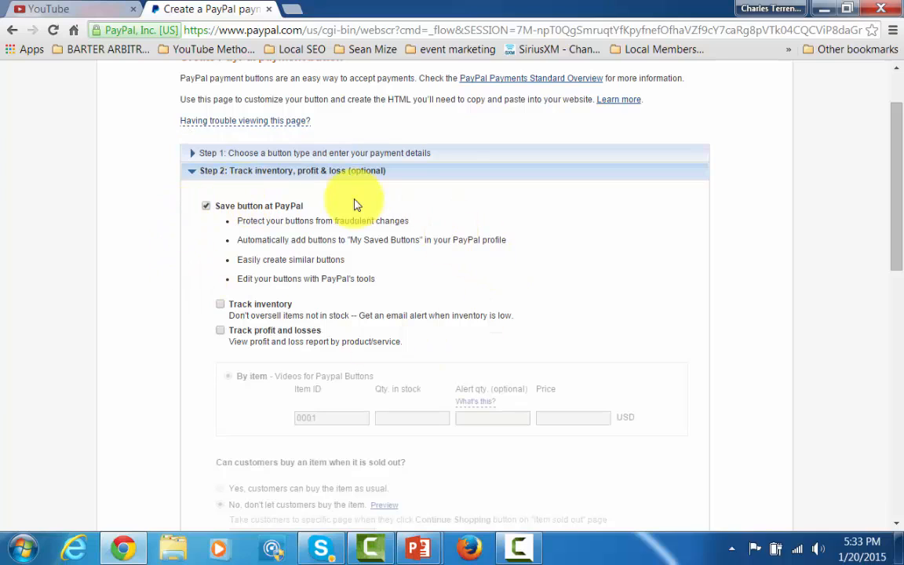
mouse_move(384, 189)
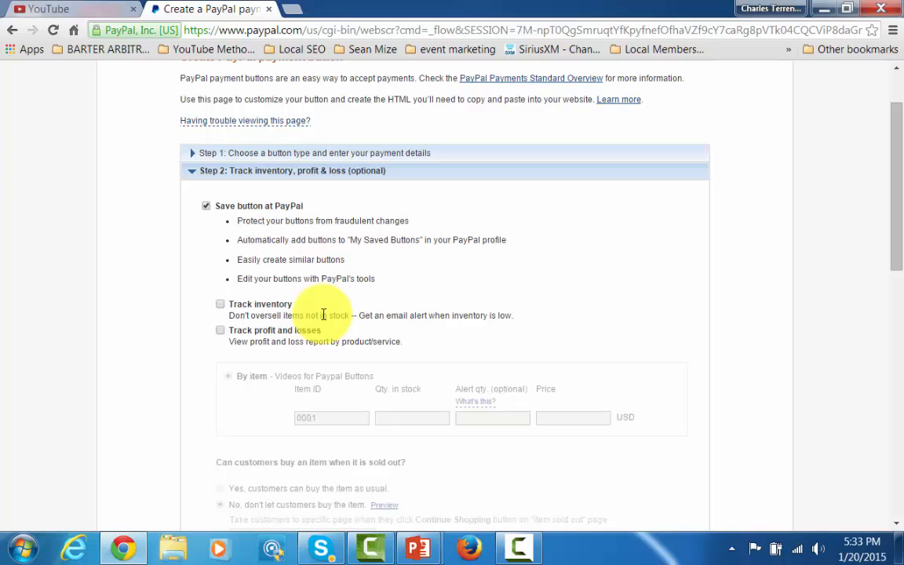
mouse_move(226, 328)
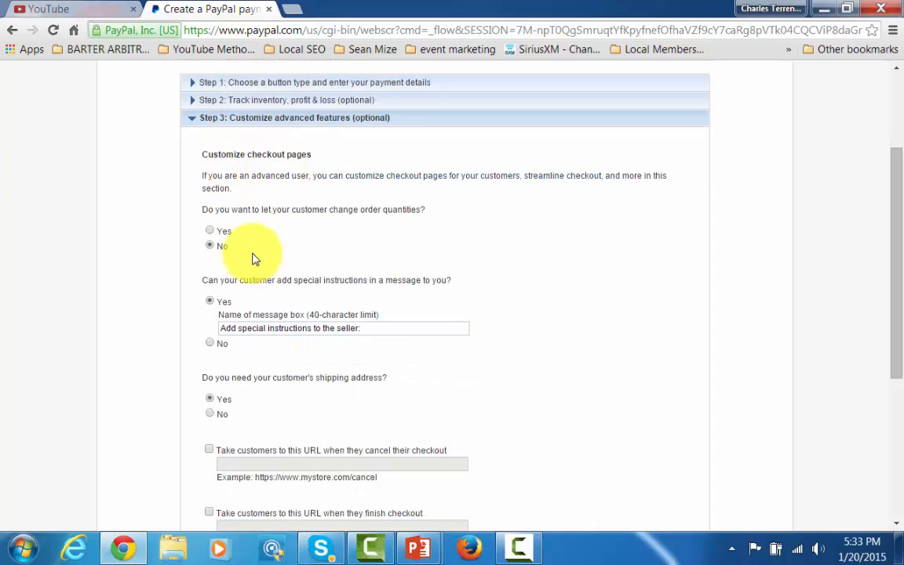
mouse_move(367, 241)
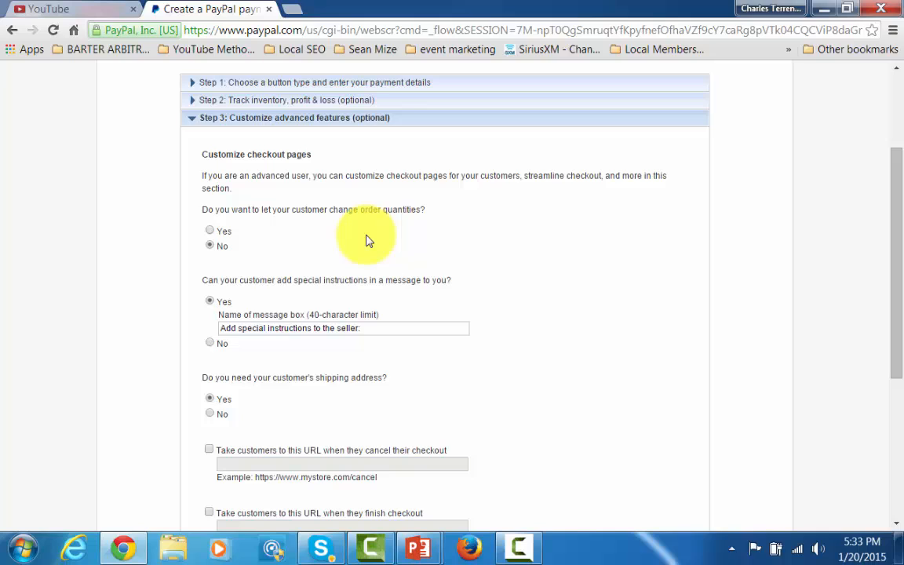
mouse_move(218, 347)
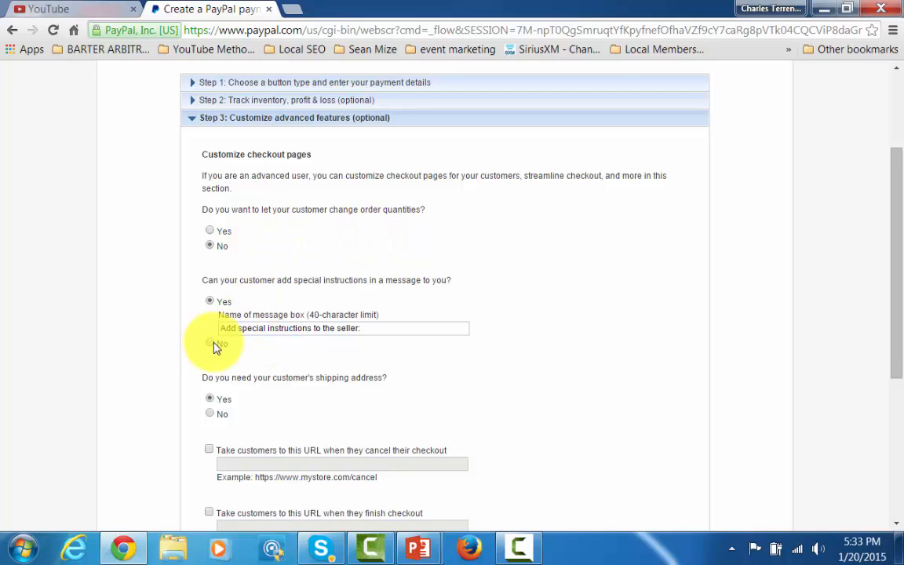
- Set special instructions and shipping address to No on the checkout page options
click(209, 316)
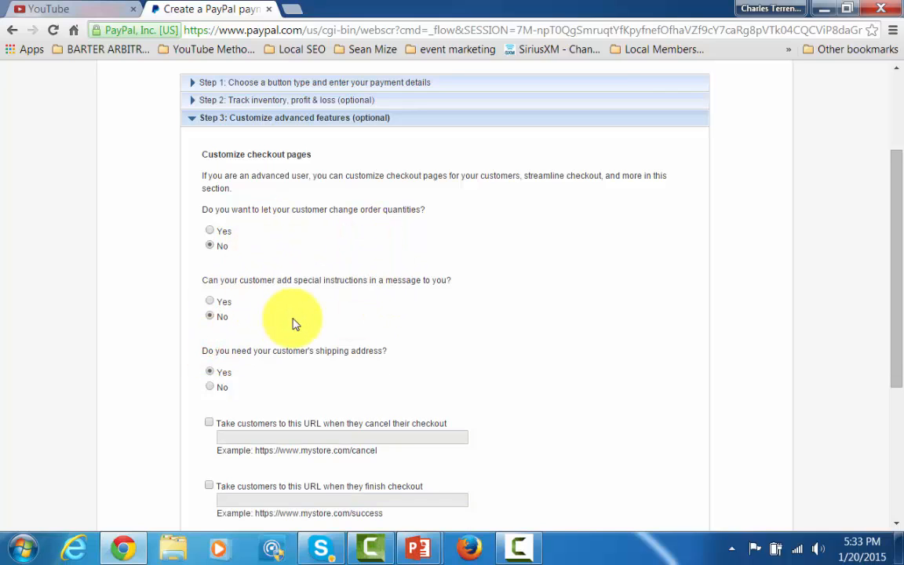
click(209, 386)
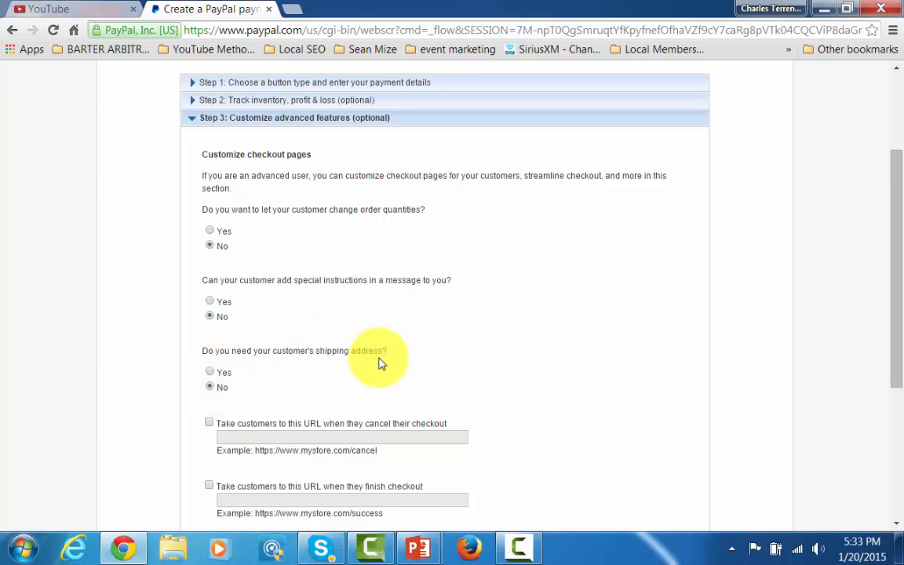
scroll(down, 3)
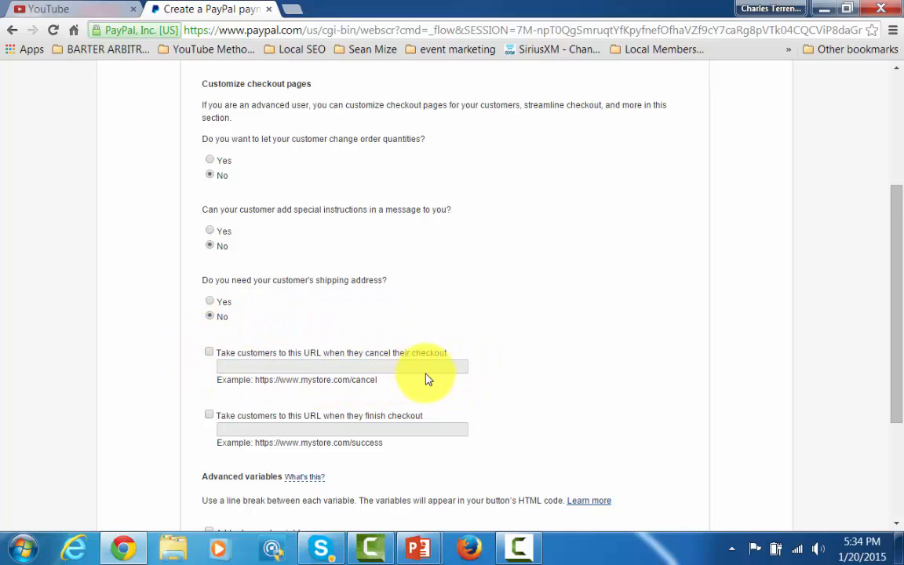
mouse_move(226, 402)
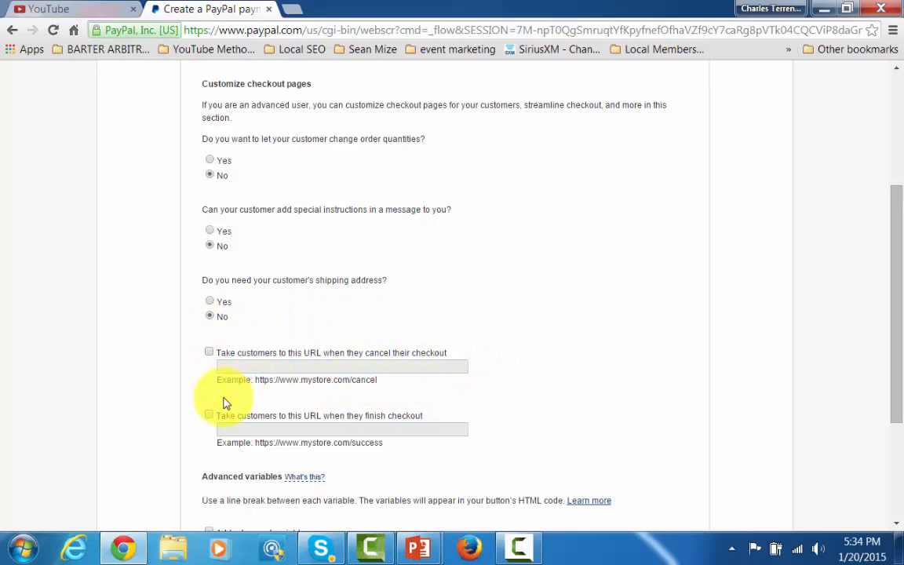
- Enable redirecting customers to a URL after checkout and select its URL box
click(209, 415)
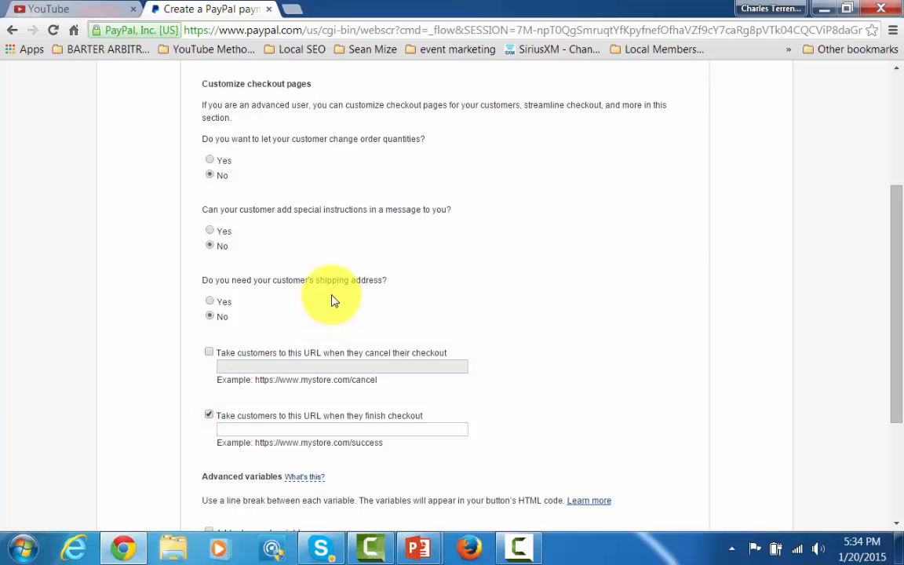
scroll(down, 3)
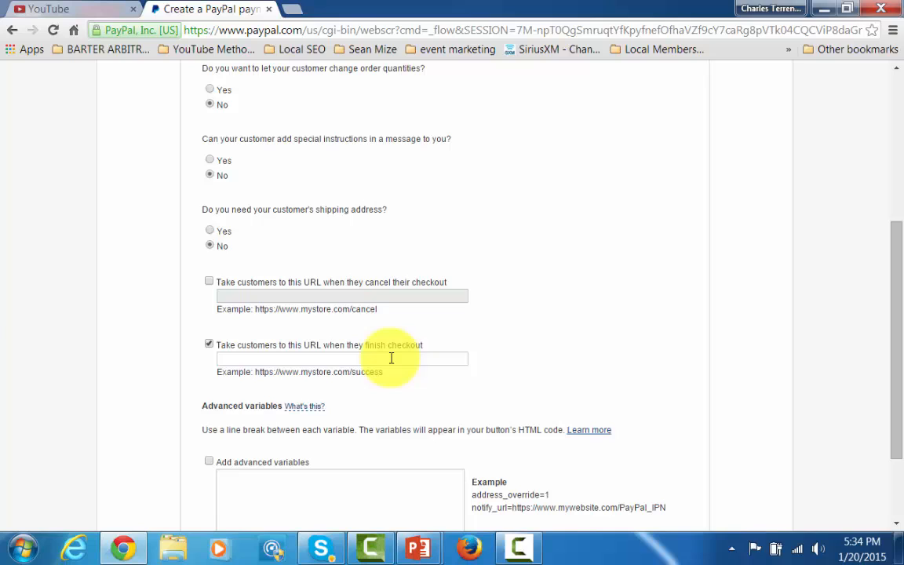
mouse_move(383, 354)
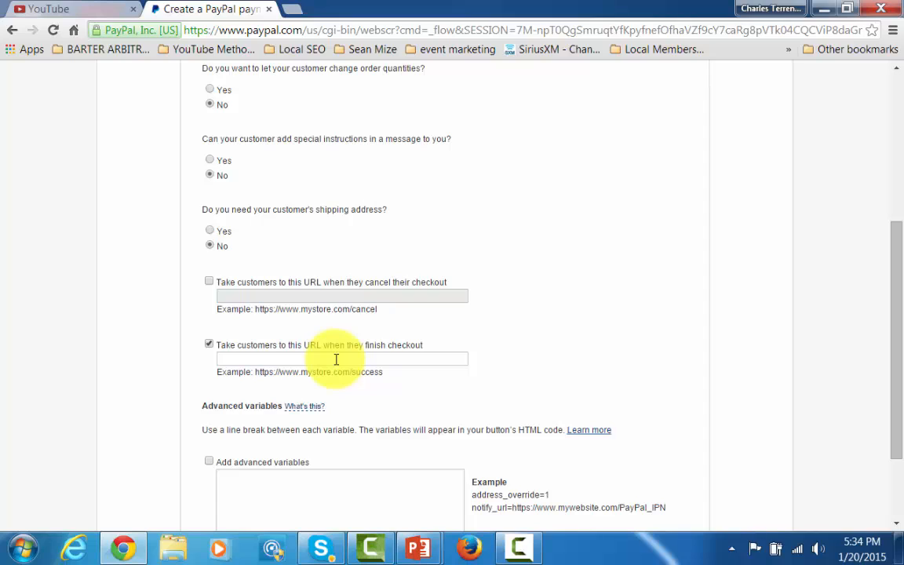
mouse_move(254, 363)
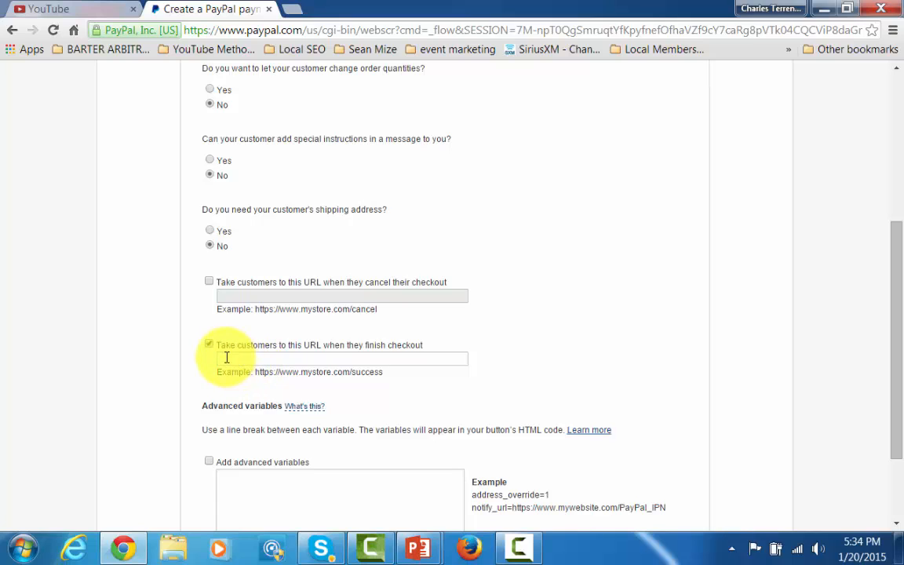
mouse_move(235, 358)
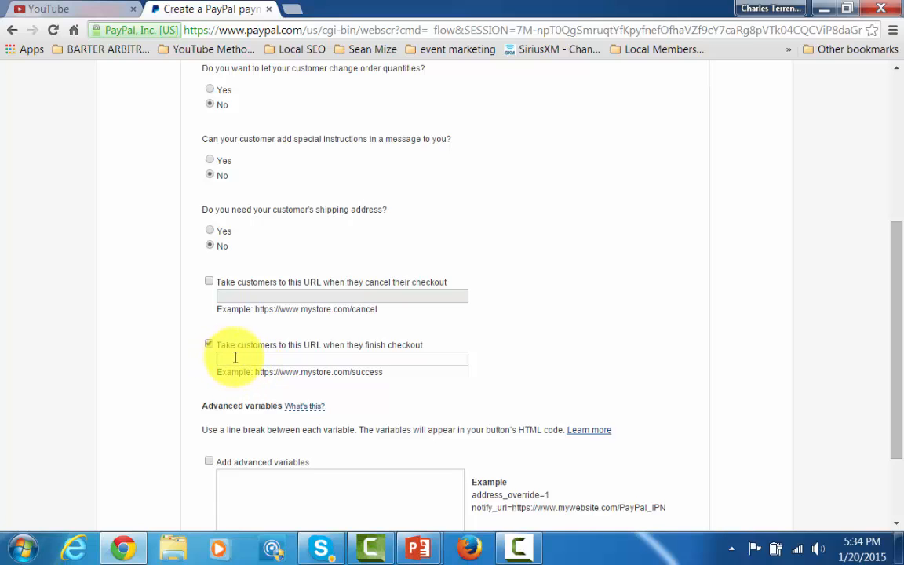
click(340, 359)
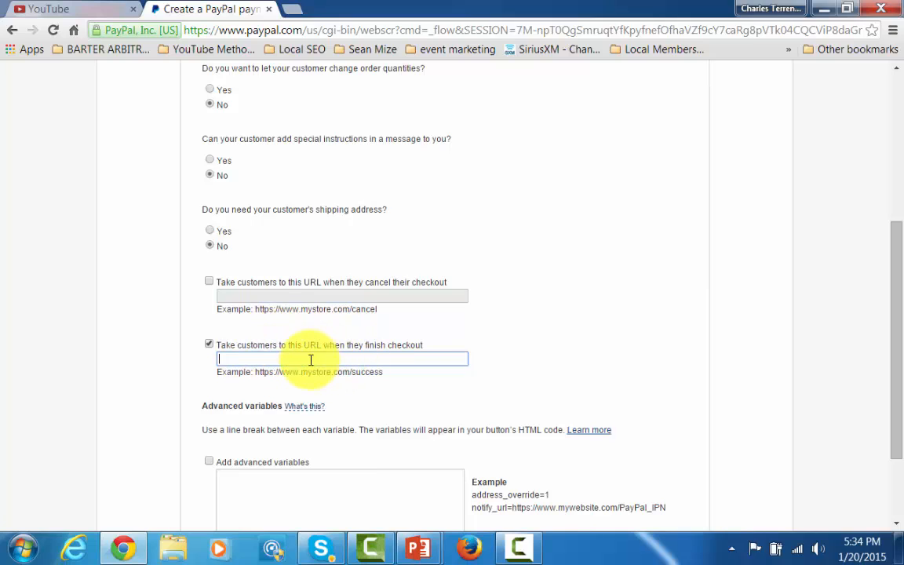
mouse_move(314, 358)
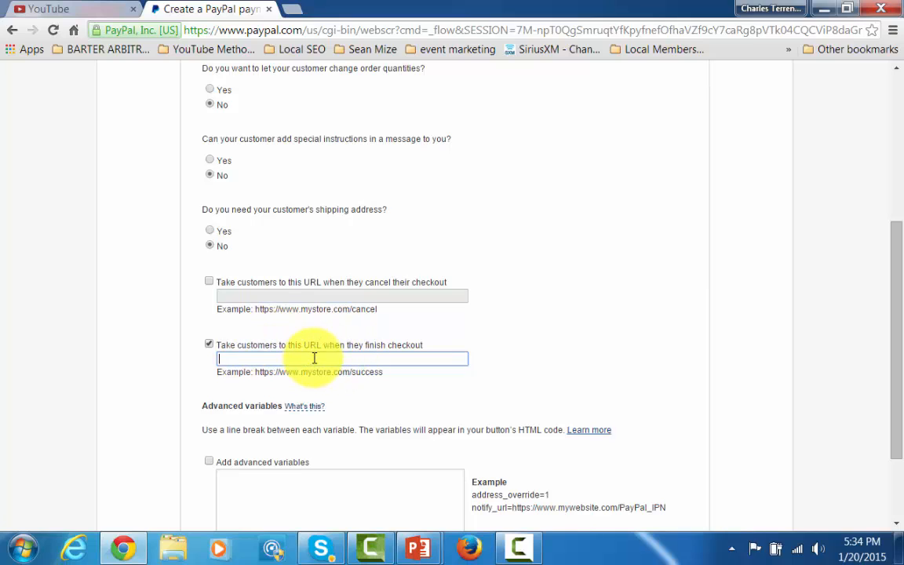
- Create the Buy Now button to display its generated HTML code
scroll(down, 3)
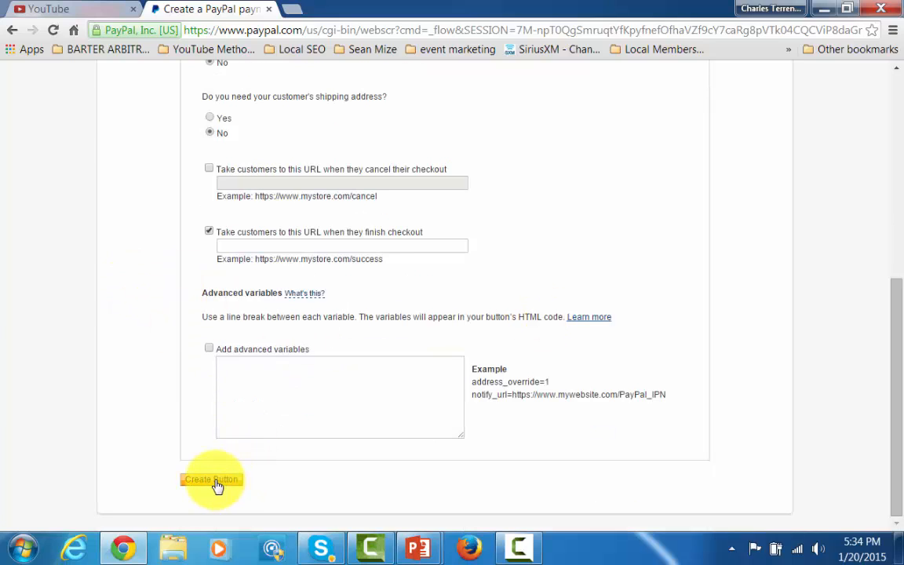
click(210, 479)
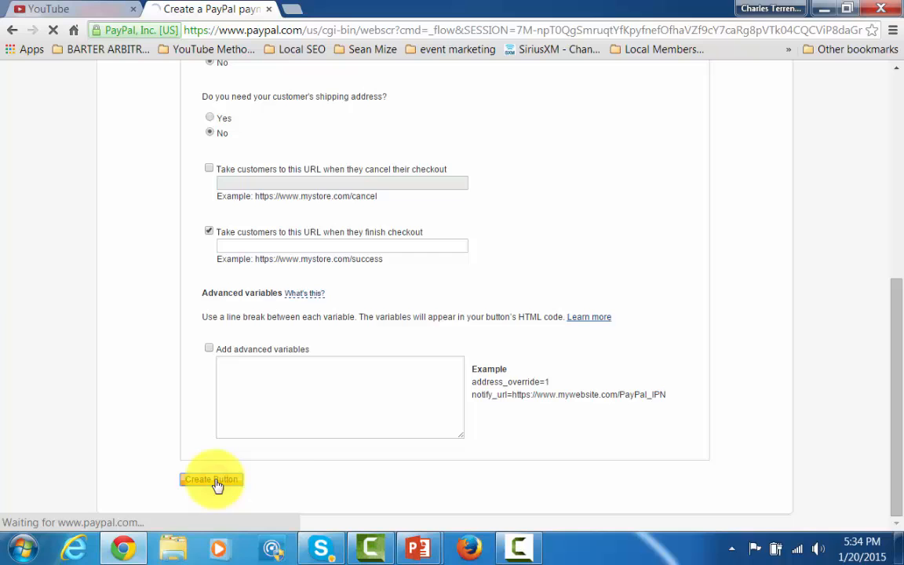
click(209, 479)
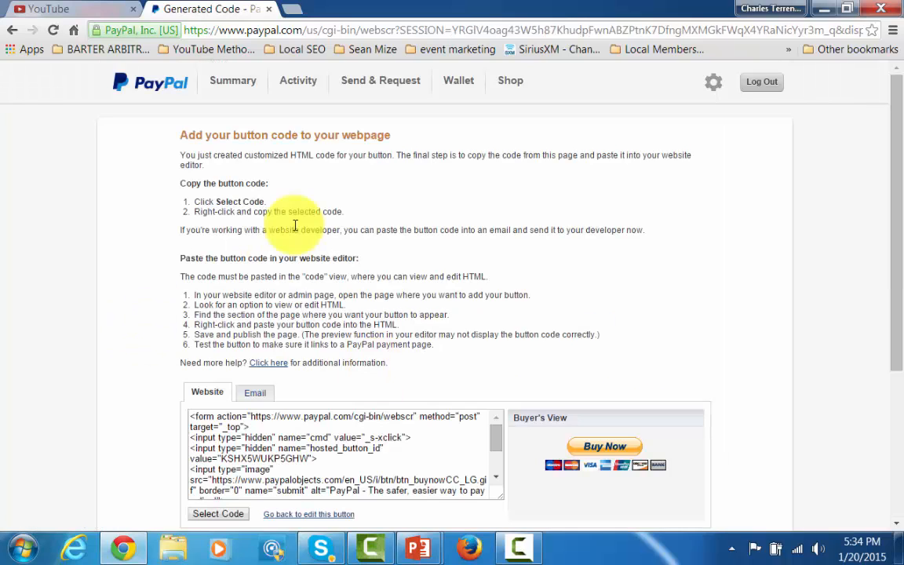
mouse_move(367, 364)
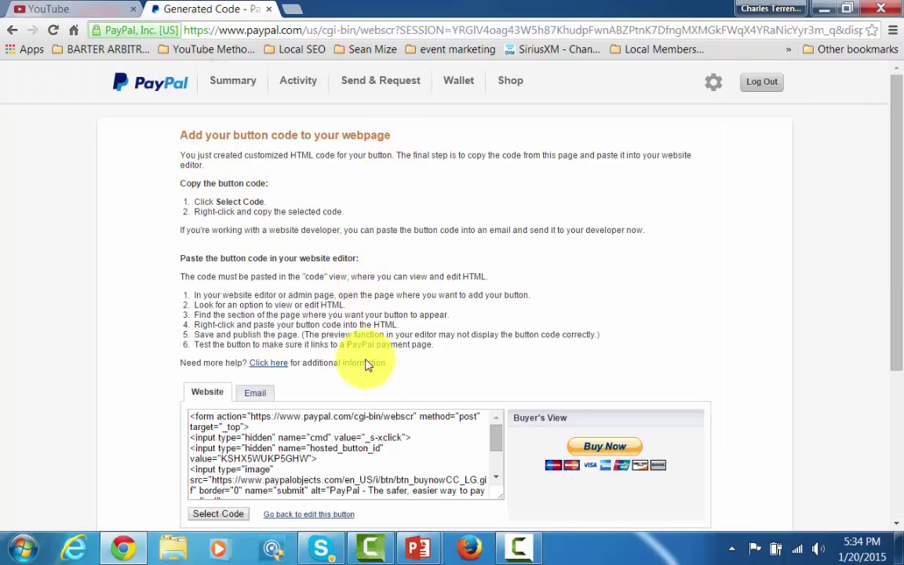
- Show and select the button's email payment link, then switch to the YouTube page
click(254, 392)
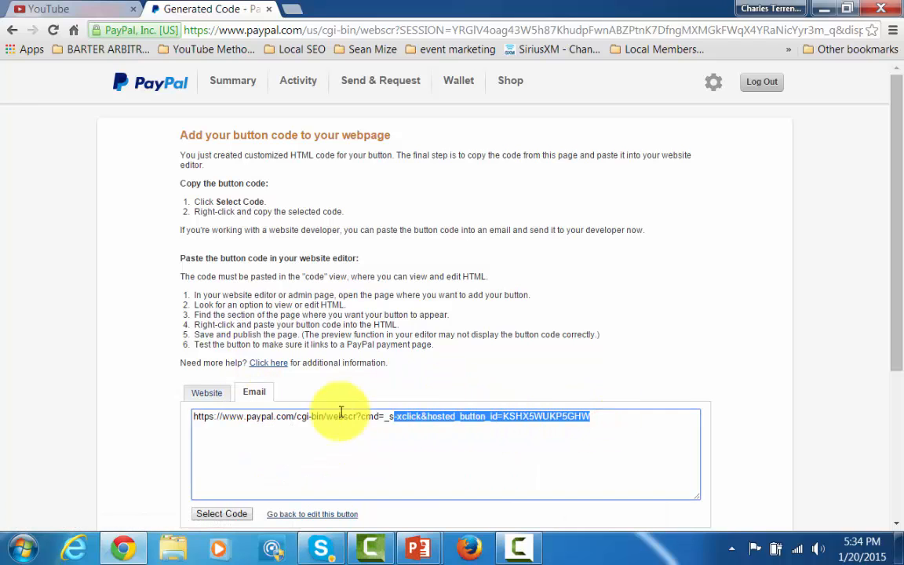
click(221, 514)
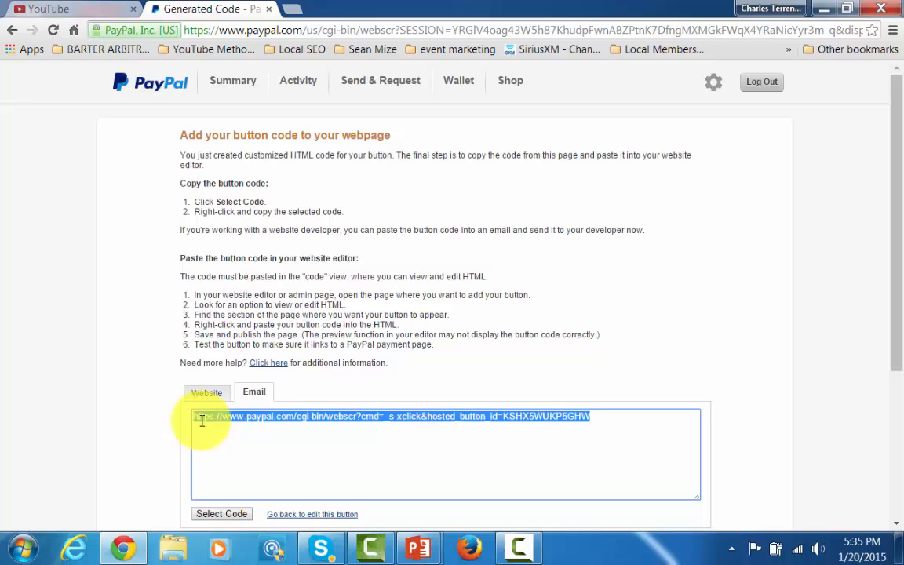
mouse_move(222, 421)
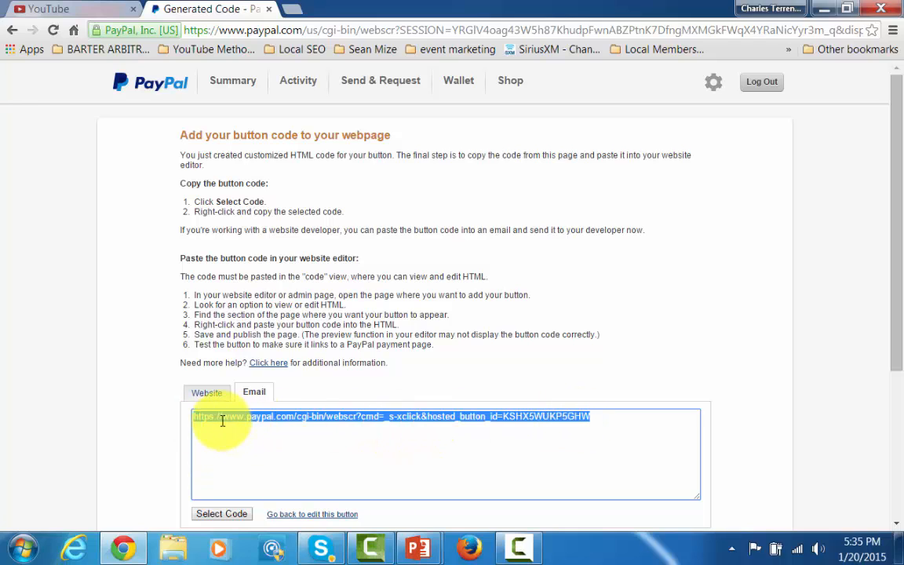
mouse_move(311, 418)
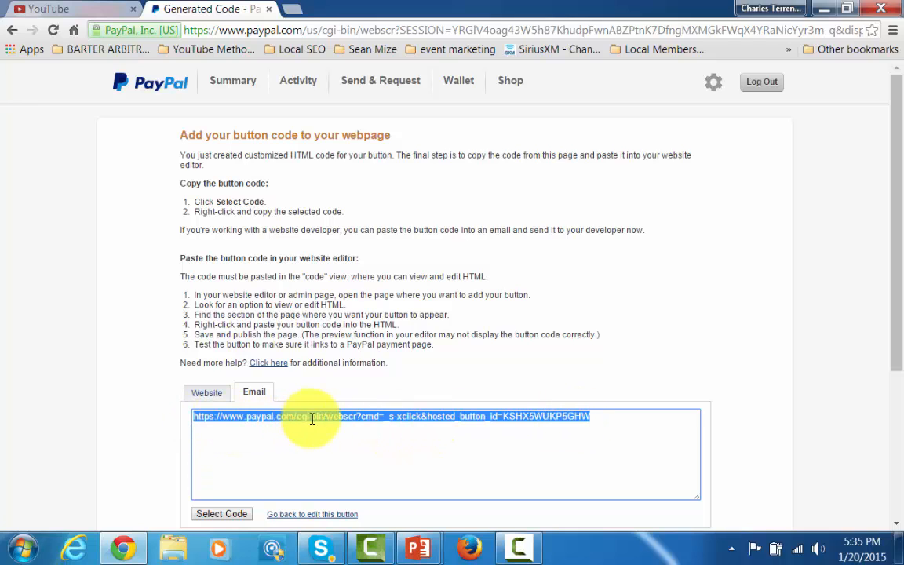
mouse_move(276, 420)
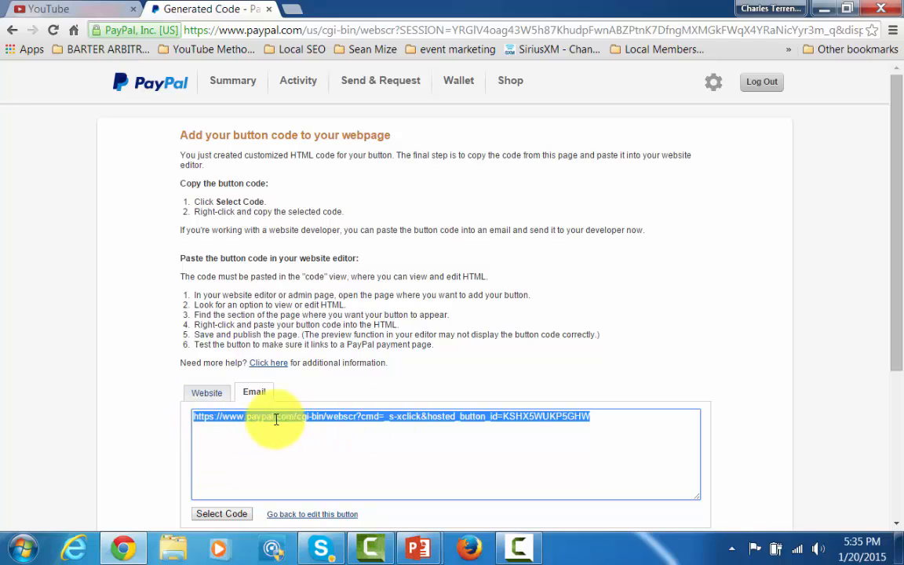
mouse_move(466, 361)
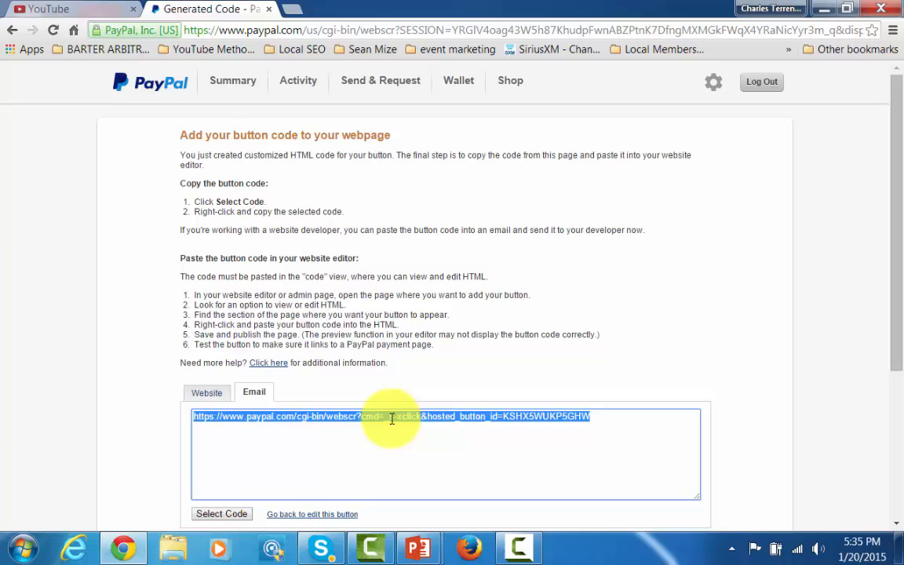
click(71, 10)
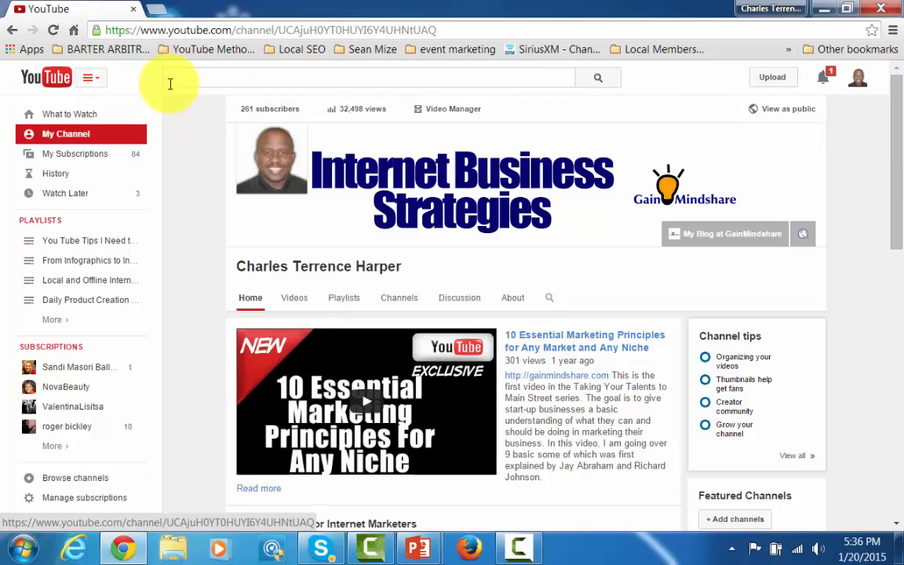
mouse_move(343, 190)
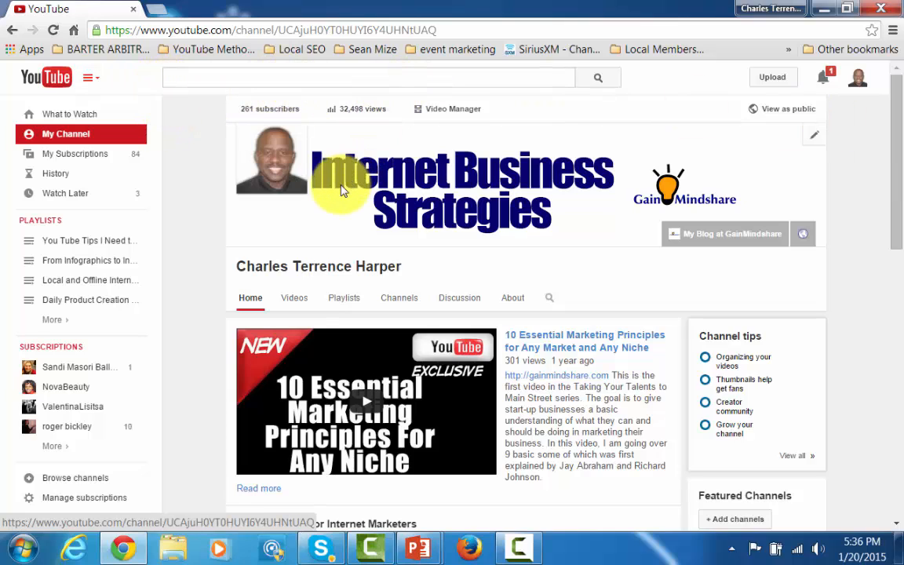
mouse_move(327, 218)
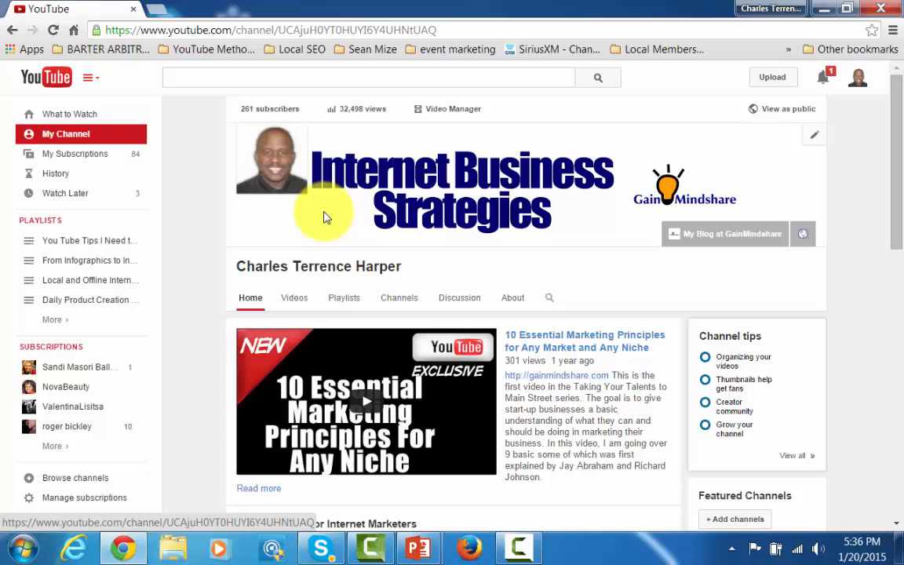